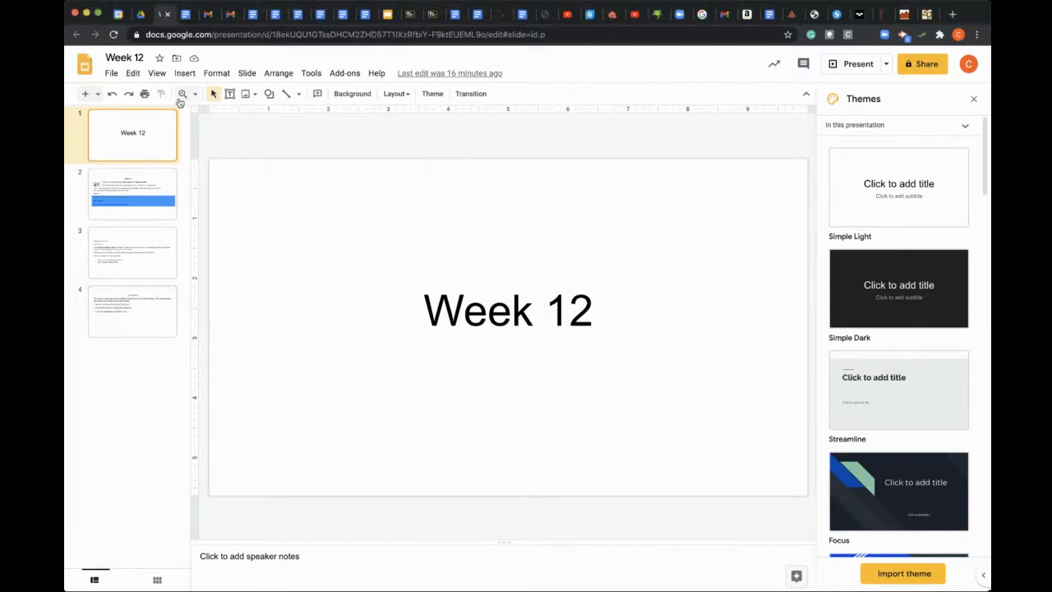
mouse_move(184, 79)
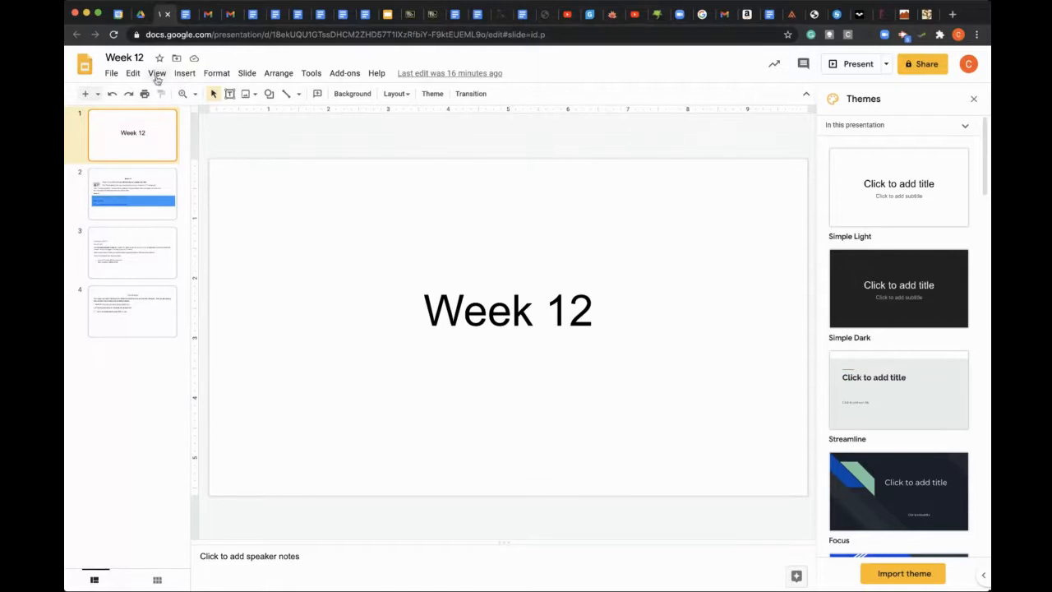
Start the Week 12 slideshow full screen from the title slide
left_click(858, 62)
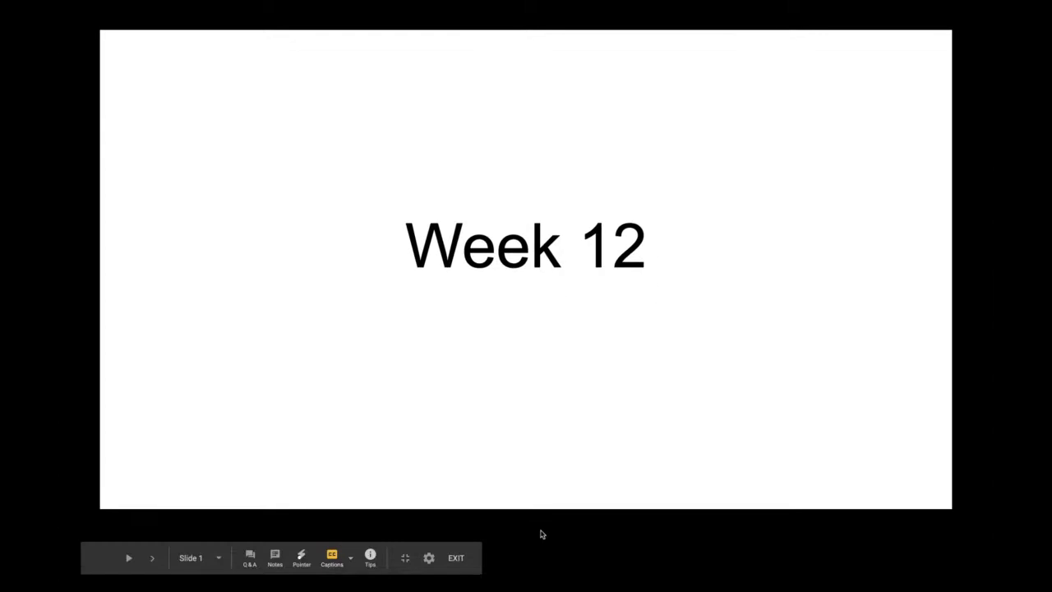
Exit the slideshow and return to the editor on the second slide
left_click(332, 558)
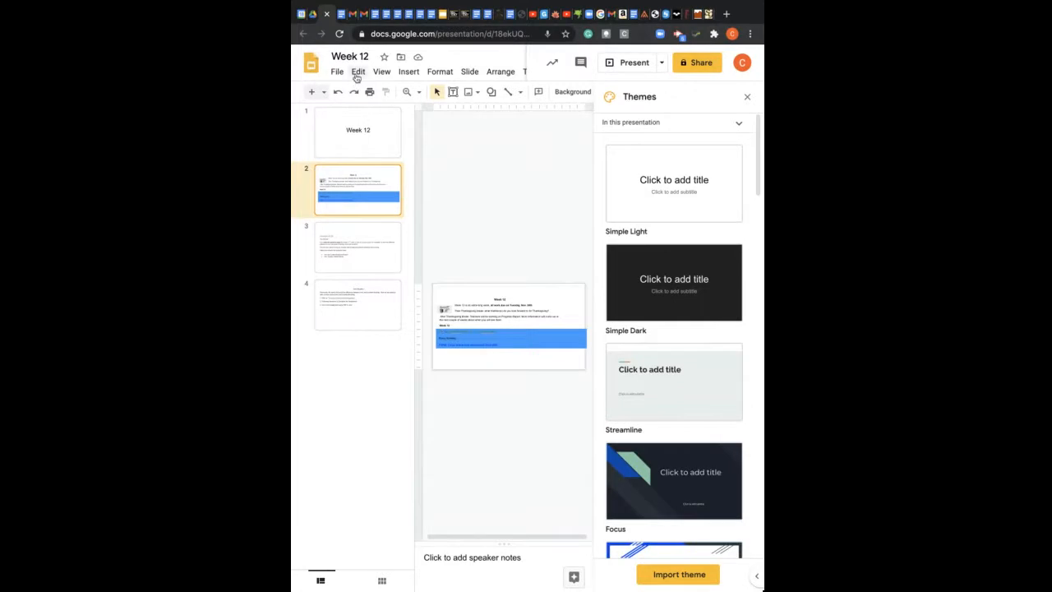
Present the deck again from slide 2 via View > Present
left_click(381, 72)
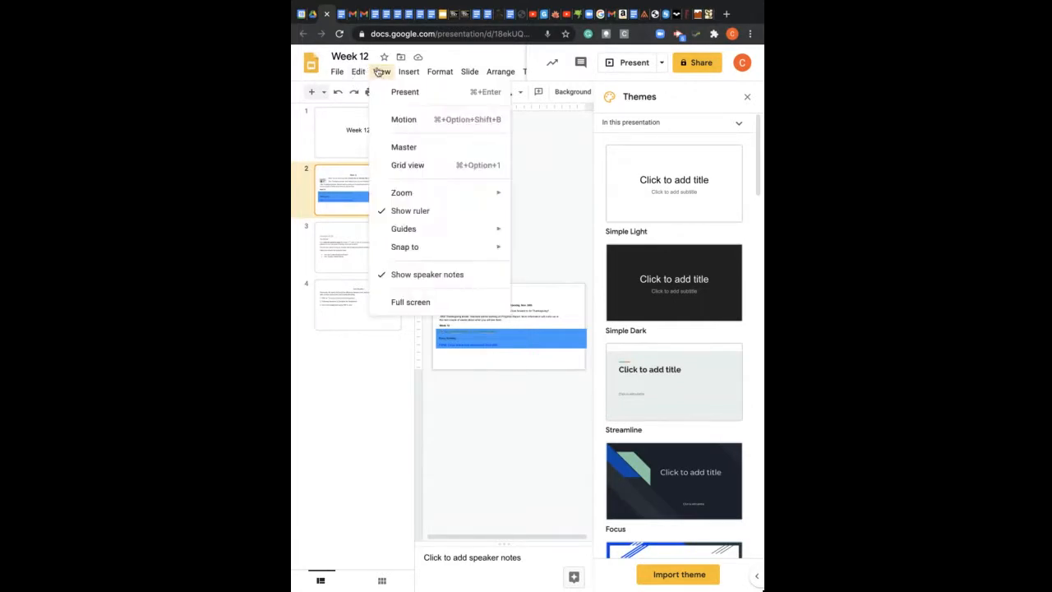
left_click(404, 92)
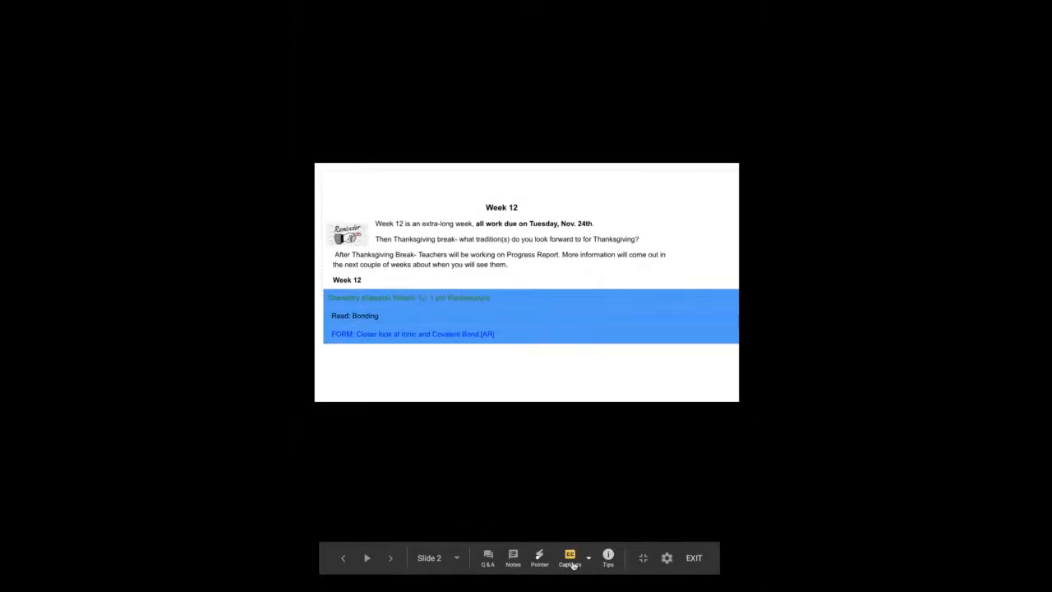
Enable live captions from the presenter toolbar under the Week 12 agenda slide
left_click(569, 557)
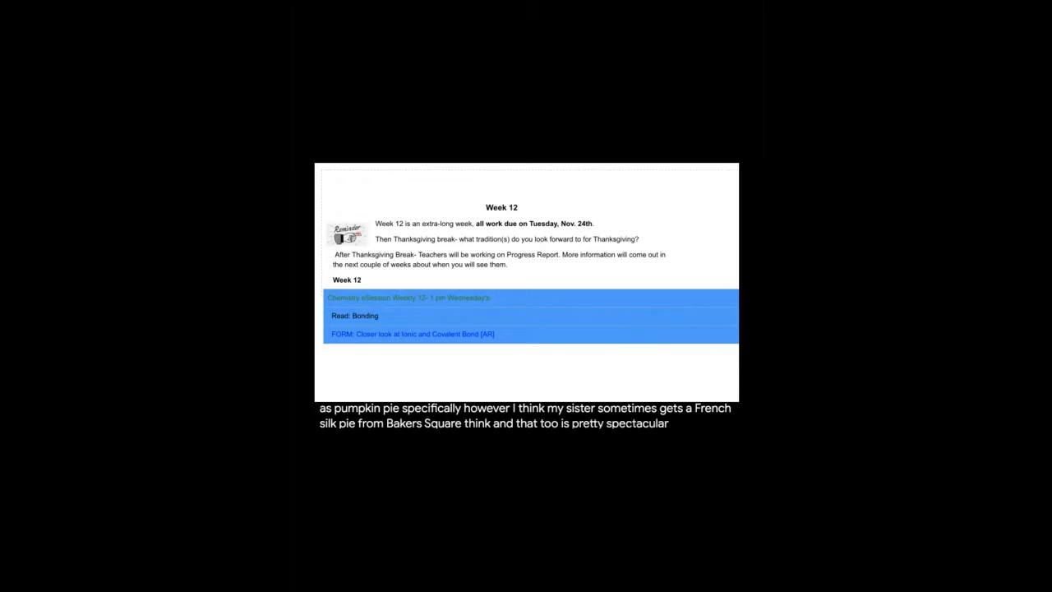
mouse_move(554, 441)
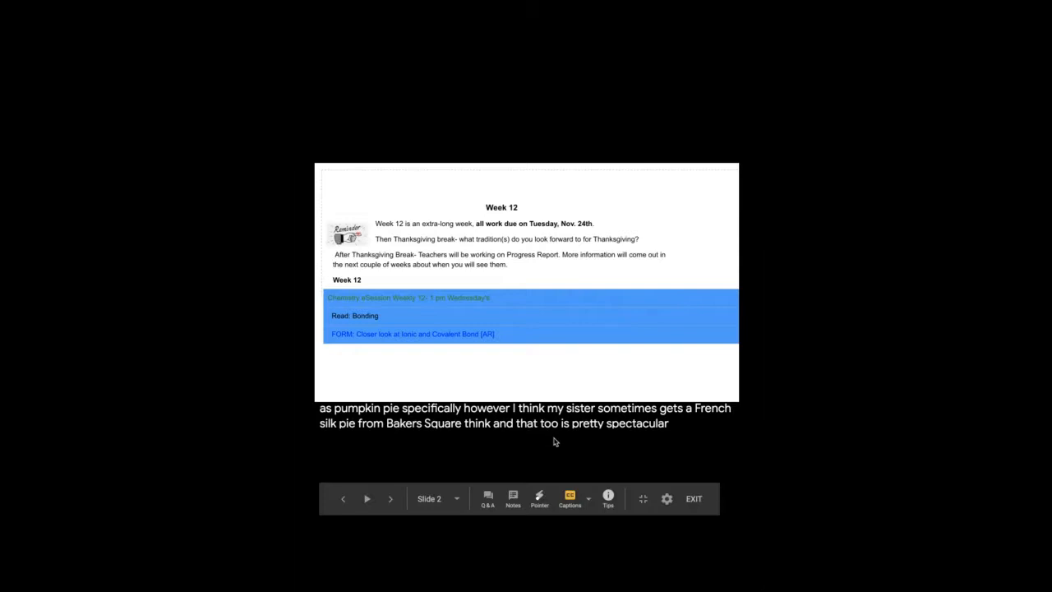
left_click(411, 332)
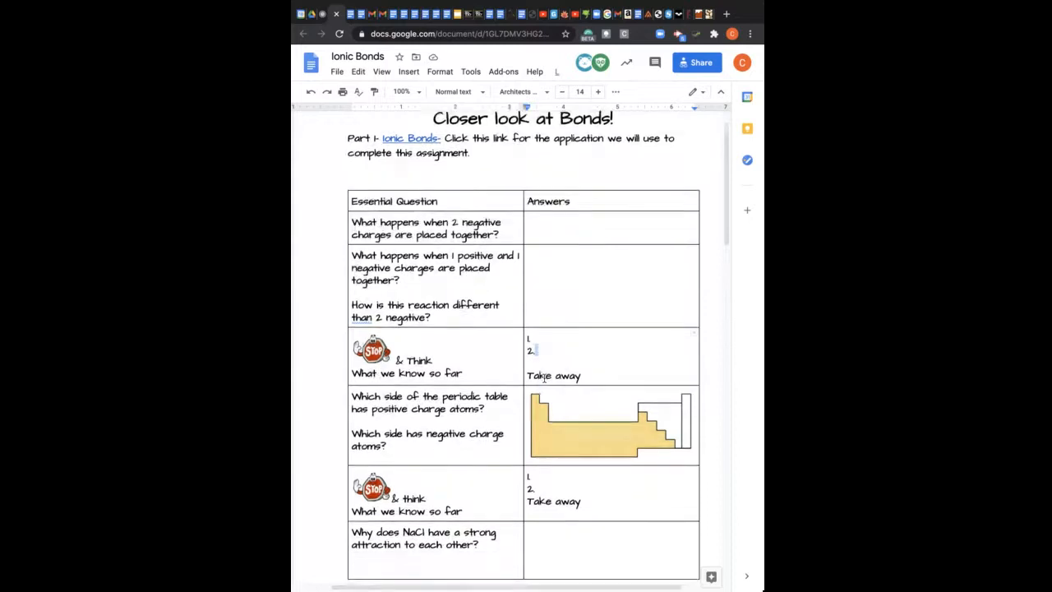
Scroll through the Part 1 question tables and periodic table image down to the Part 2 Covalent Bonds concept map instructions
scroll("down", 3)
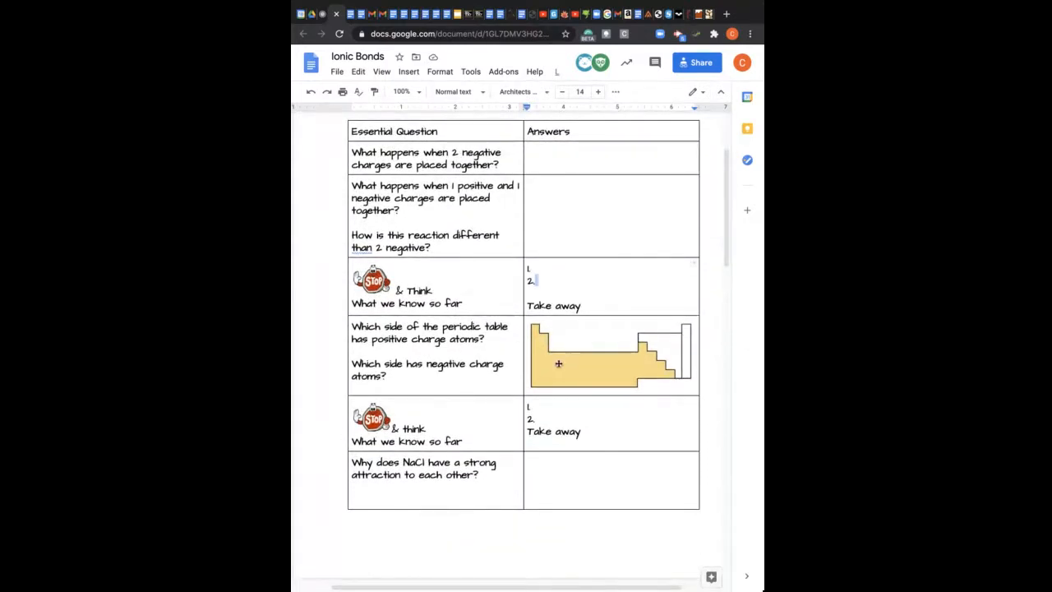
left_click(611, 355)
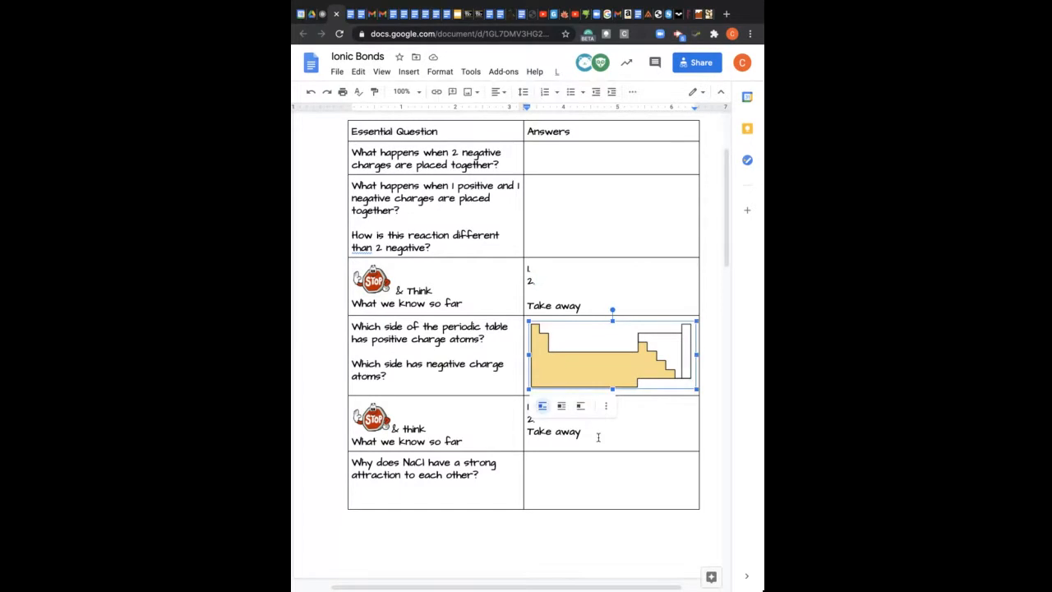
scroll("down", 3)
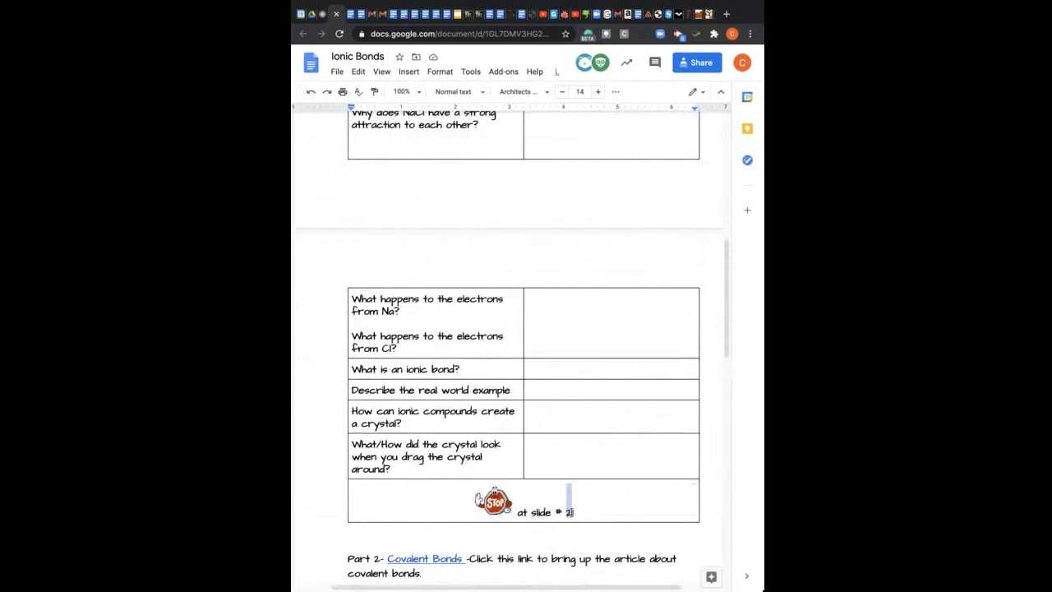
scroll("up", 3)
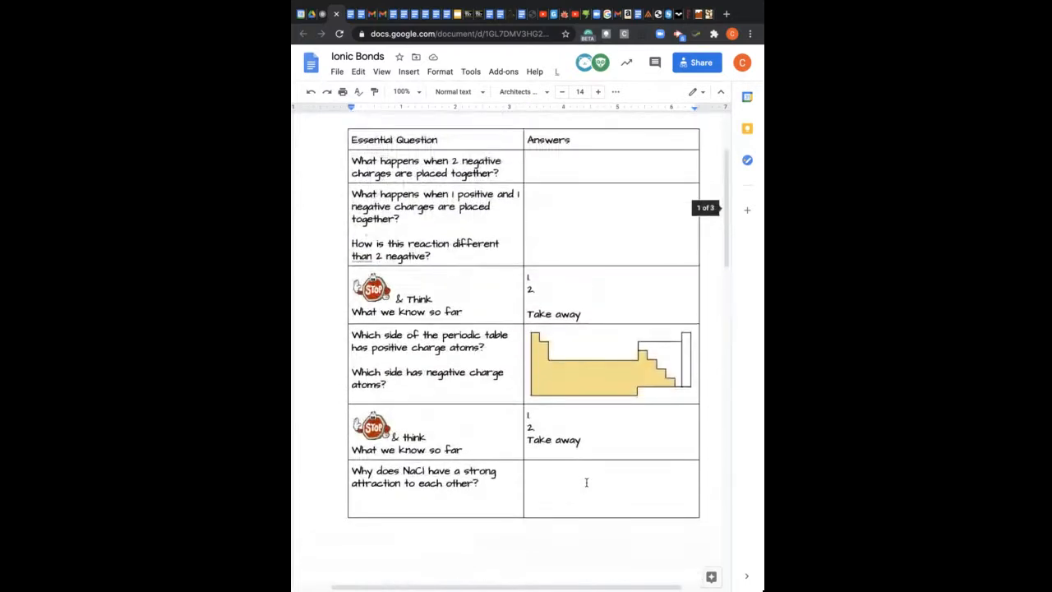
scroll("down", 3)
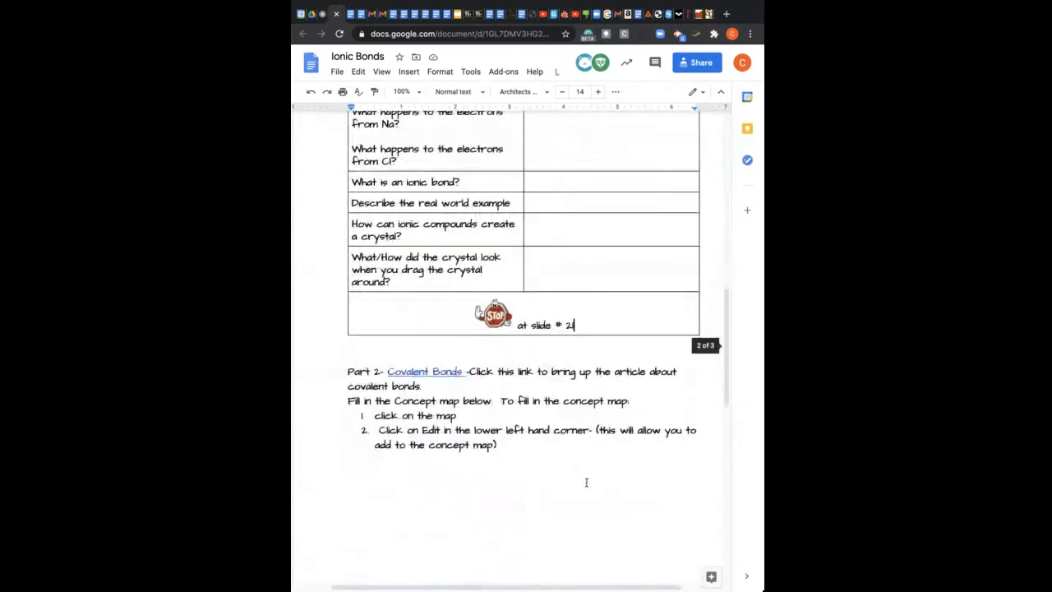
scroll("down", 3)
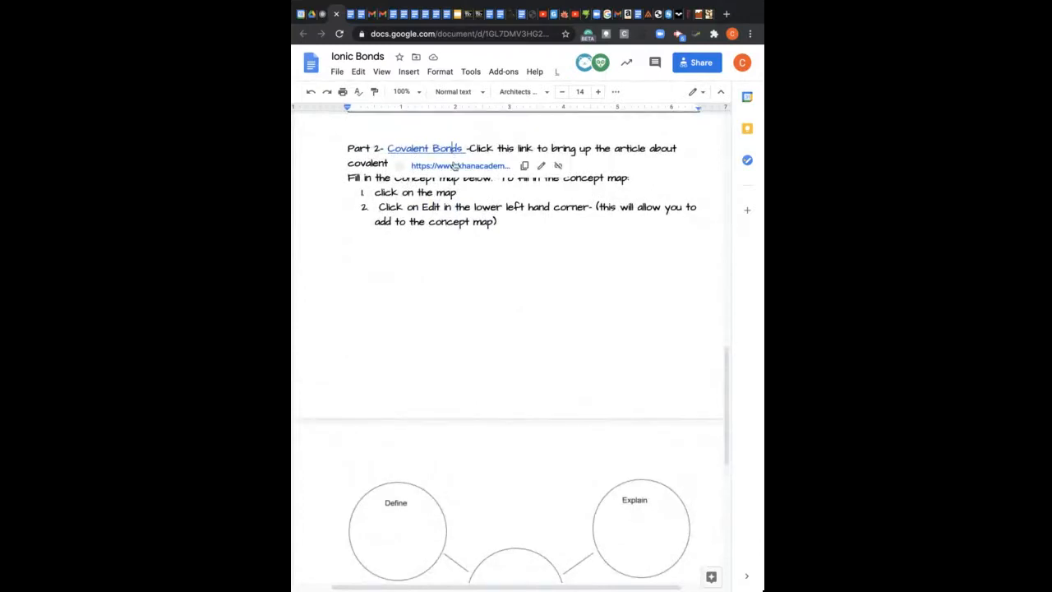
mouse_move(458, 165)
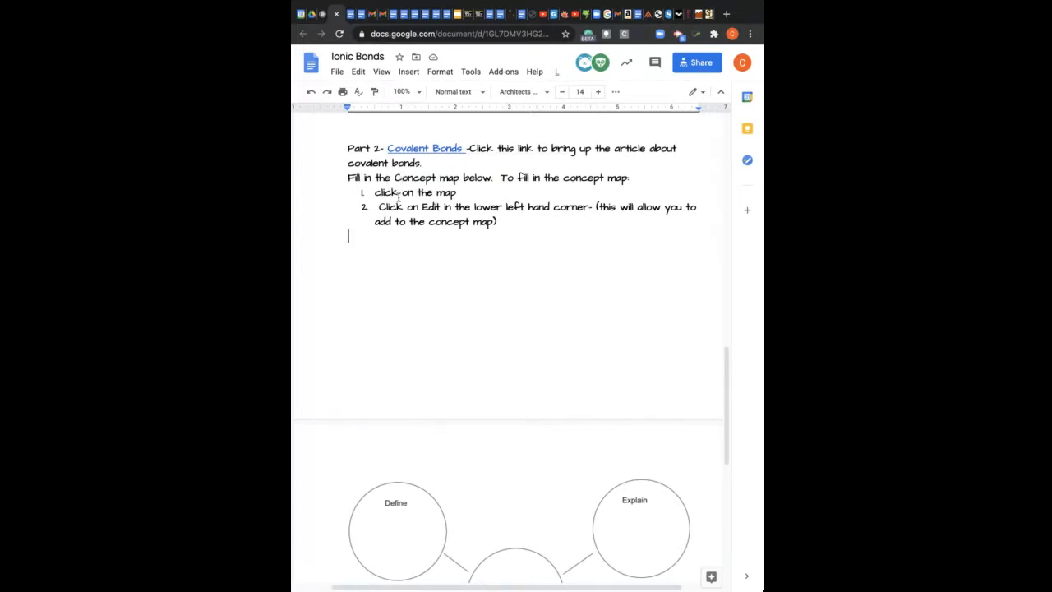
scroll("down", 3)
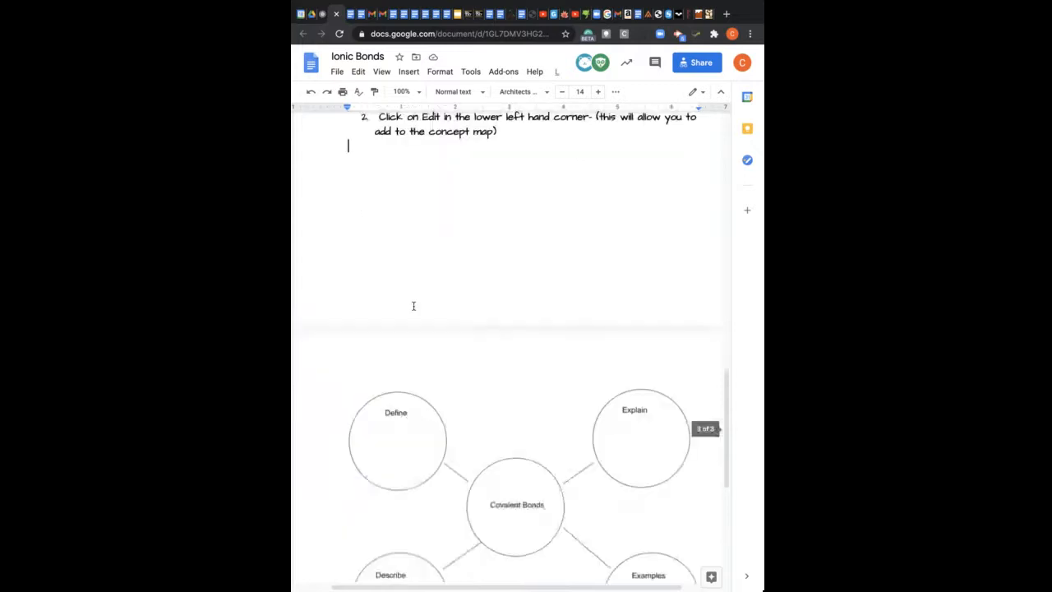
scroll("down", 3)
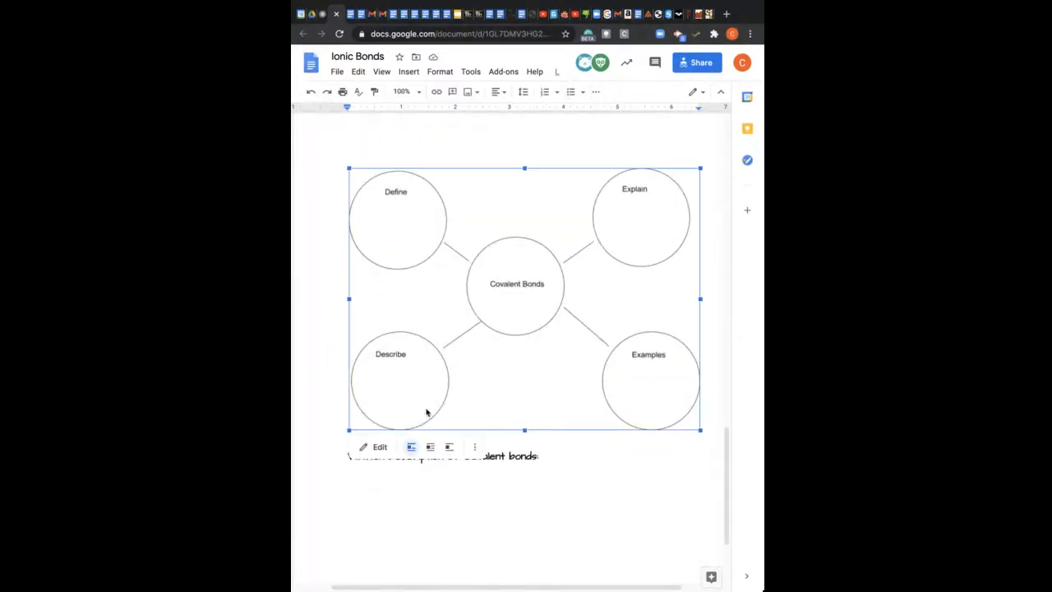
left_click(380, 447)
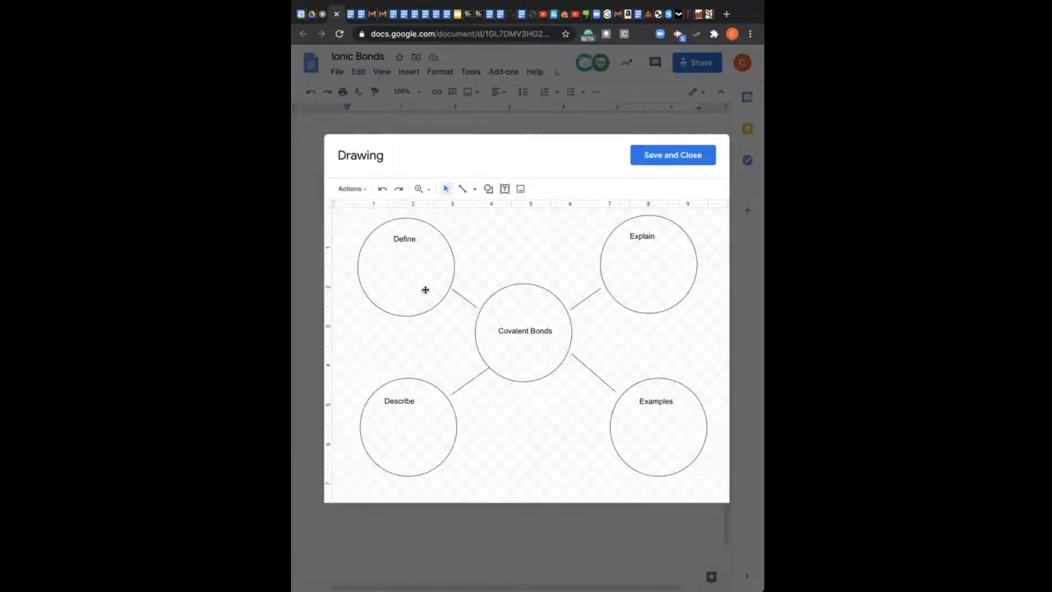
mouse_move(505, 204)
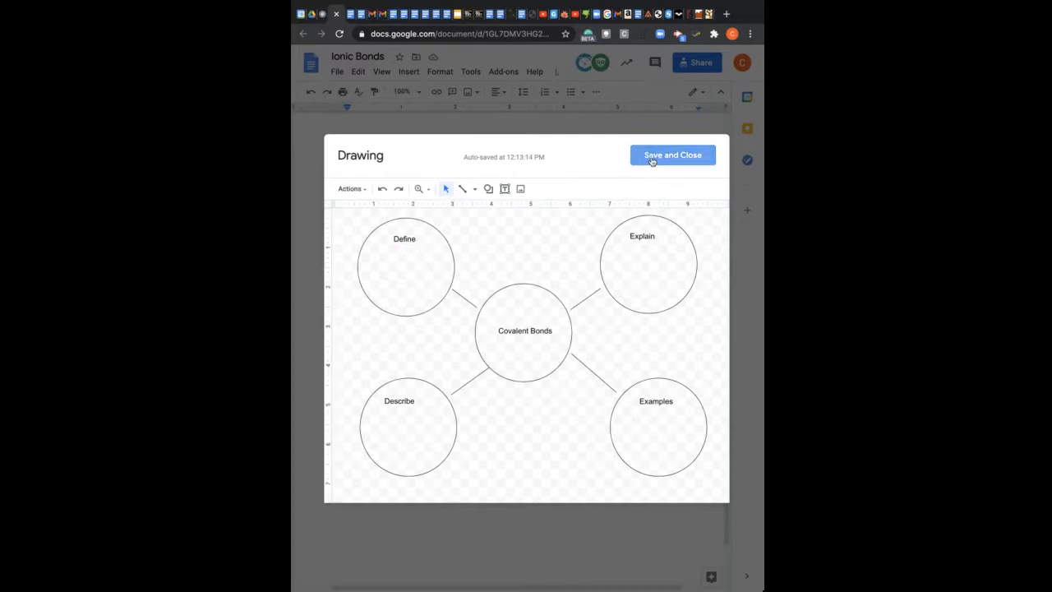
left_click(672, 155)
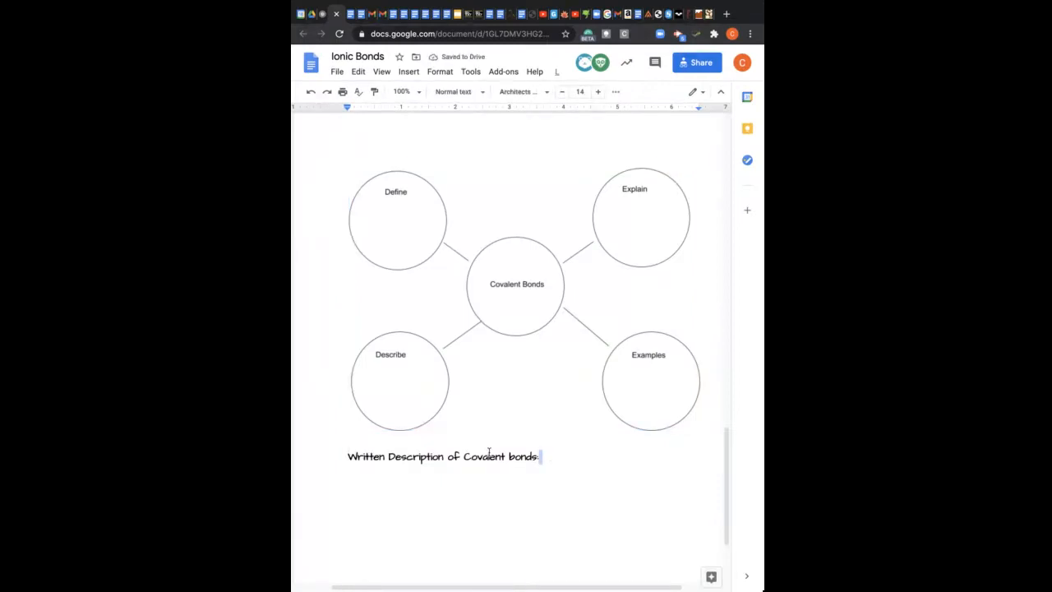
mouse_move(411, 194)
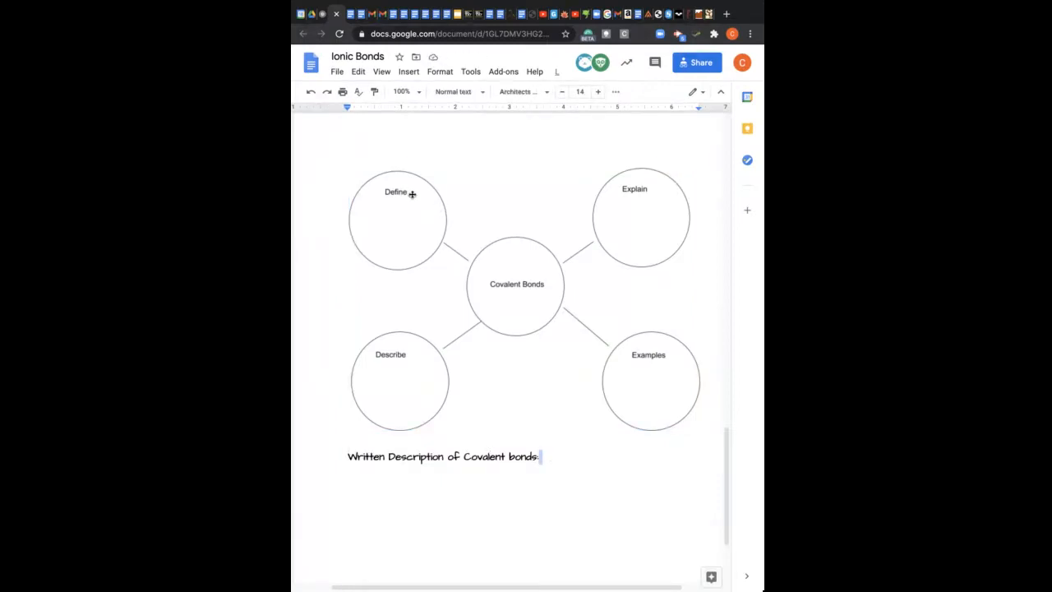
mouse_move(392, 355)
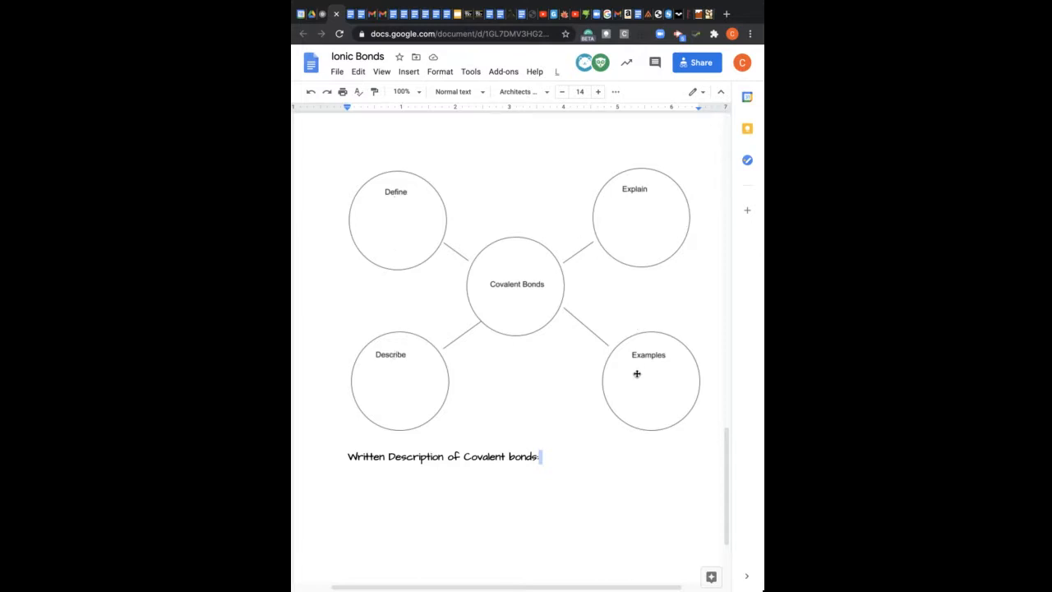
mouse_move(523, 286)
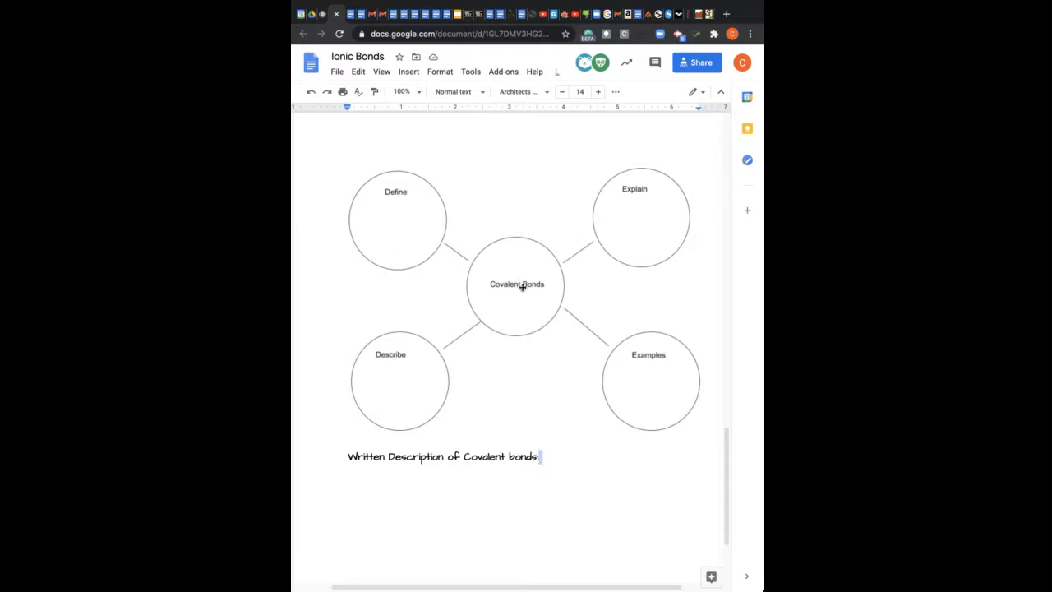
scroll("up", 3)
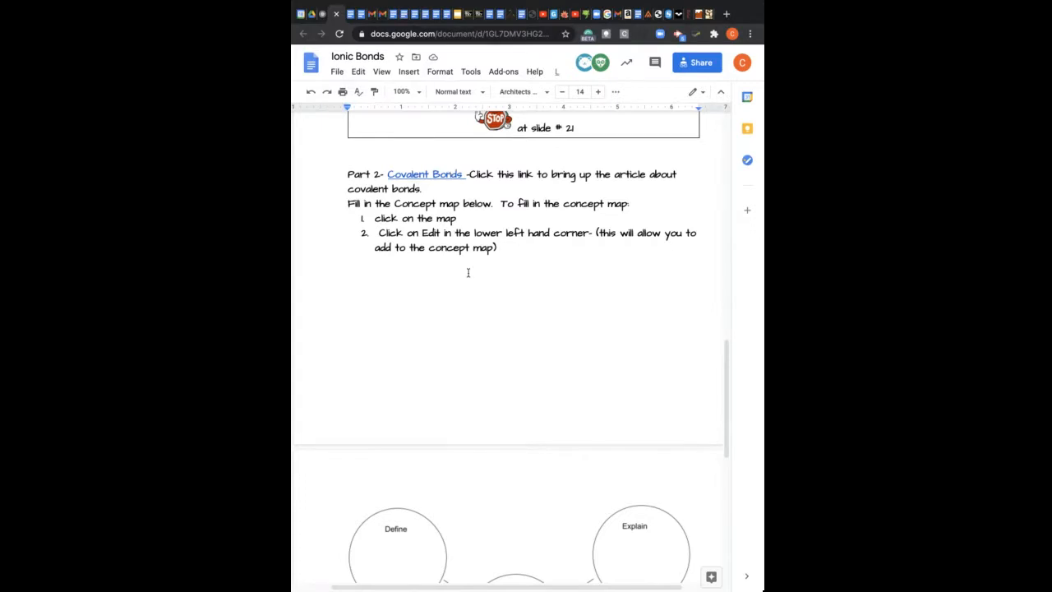
scroll("down", 3)
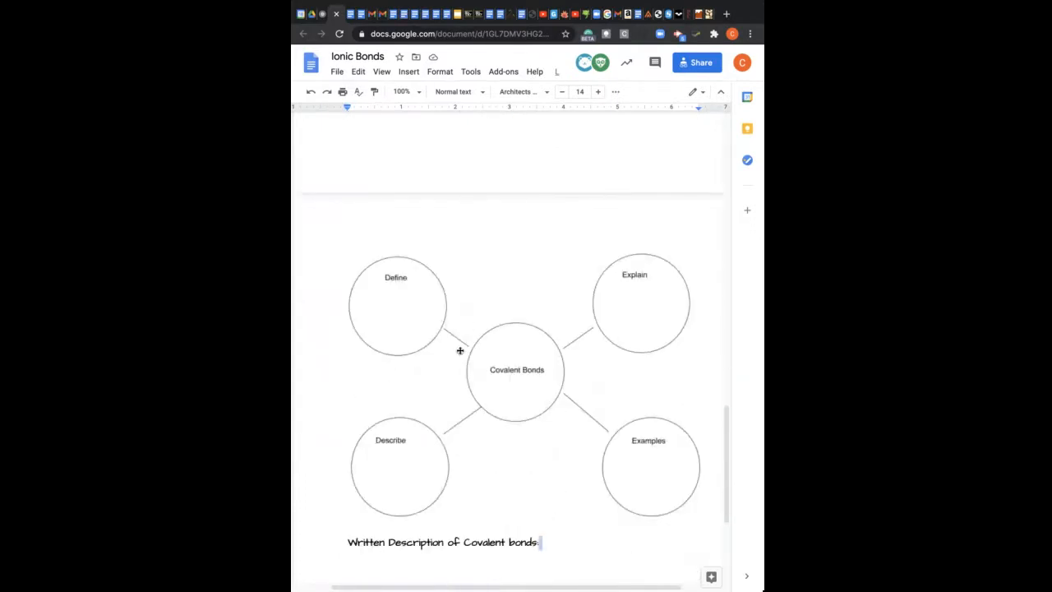
scroll("up", 3)
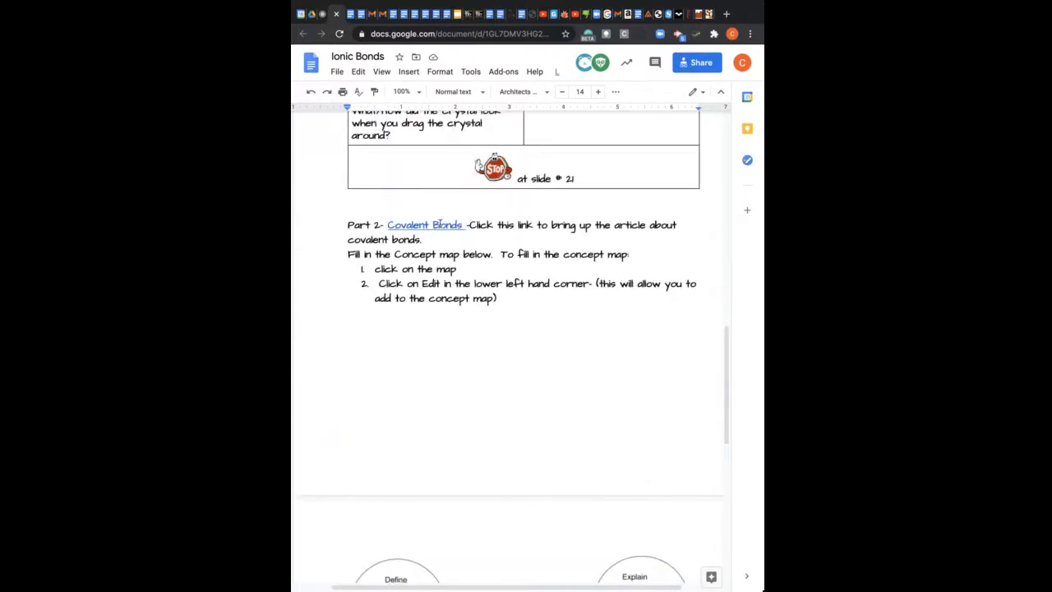
mouse_move(444, 220)
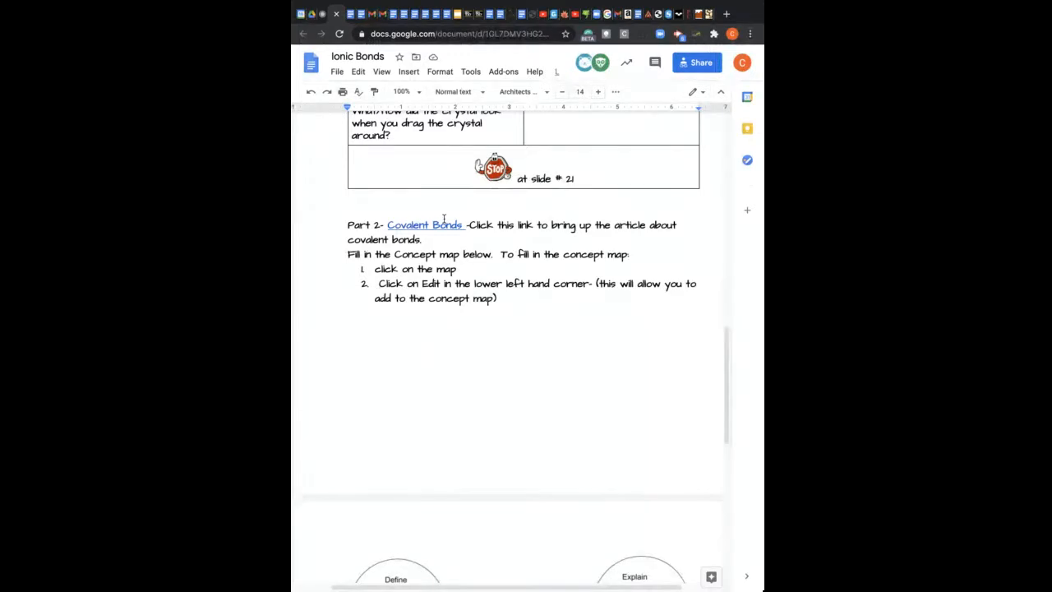
scroll("up", 3)
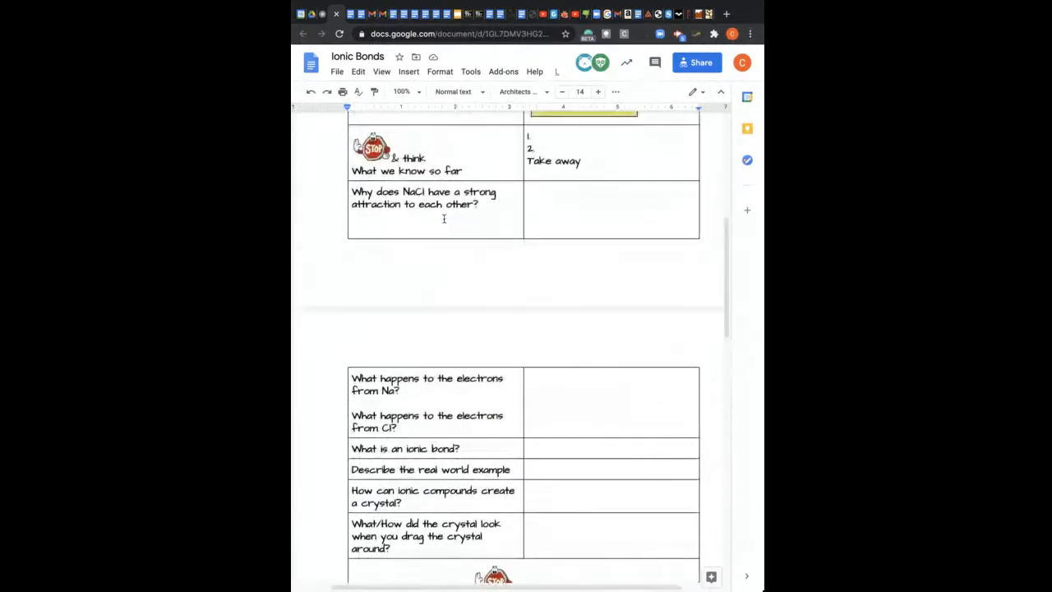
scroll("up", 3)
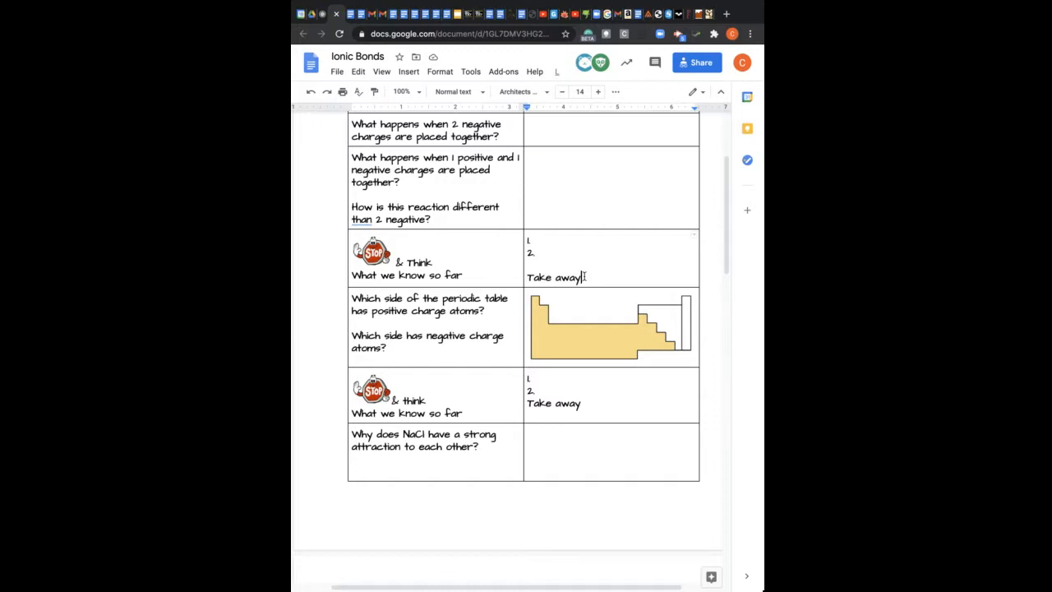
scroll("up", 3)
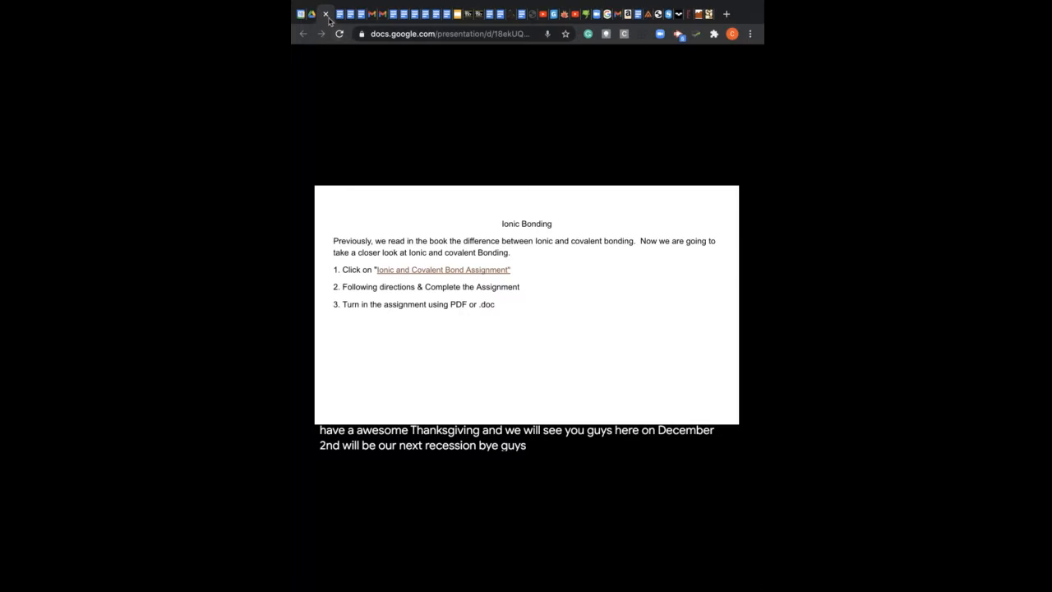
mouse_move(337, 36)
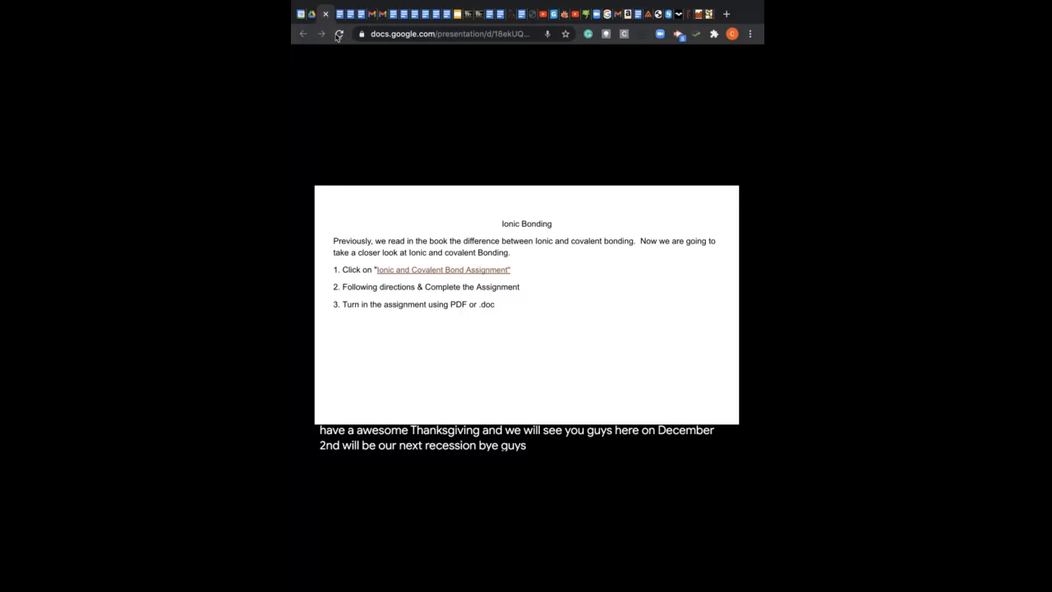